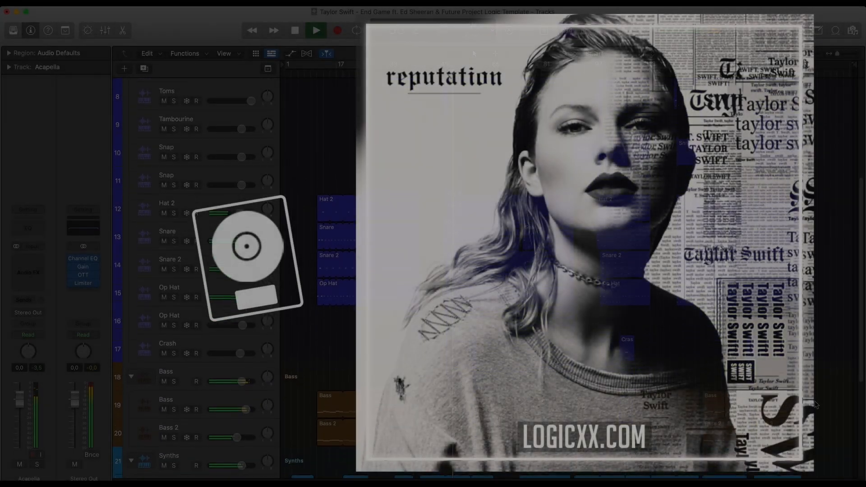
# Scroll through the bass and synth tracks and reveal filter cutoff, gain and high-cut automation curves
pyautogui.scroll(-3)
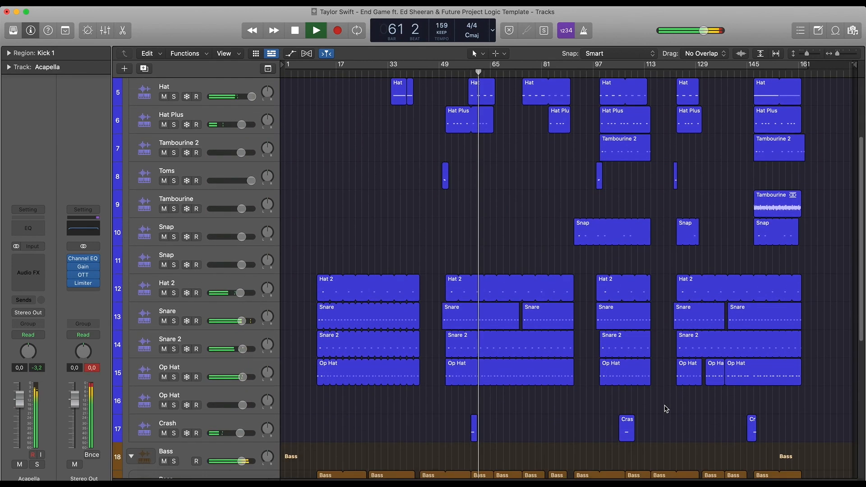
pyautogui.doubleClick(367, 287)
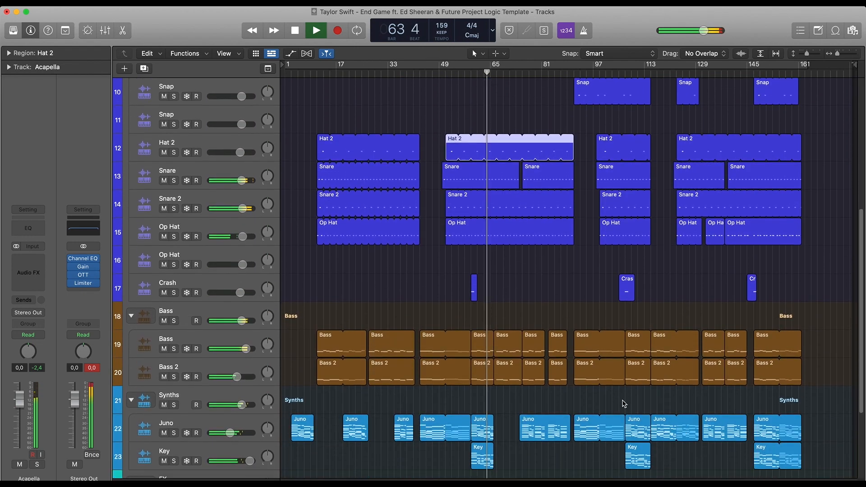
pyautogui.doubleClick(340, 342)
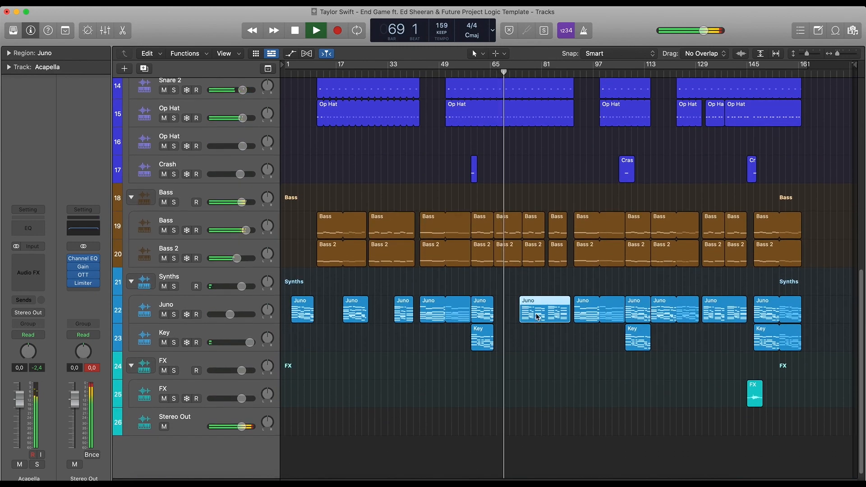
pyautogui.doubleClick(544, 309)
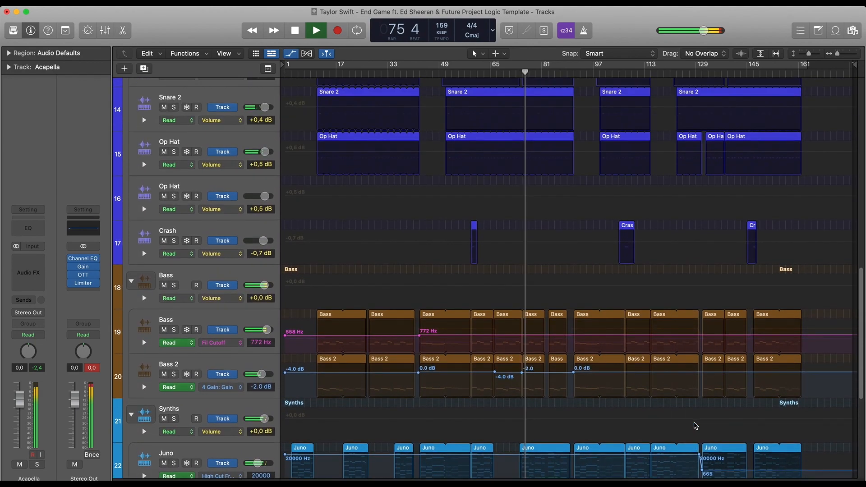
# Hide the automation lanes and view the mixer's channel strips with Serum and Channel EQ inserts
pyautogui.scroll(3)
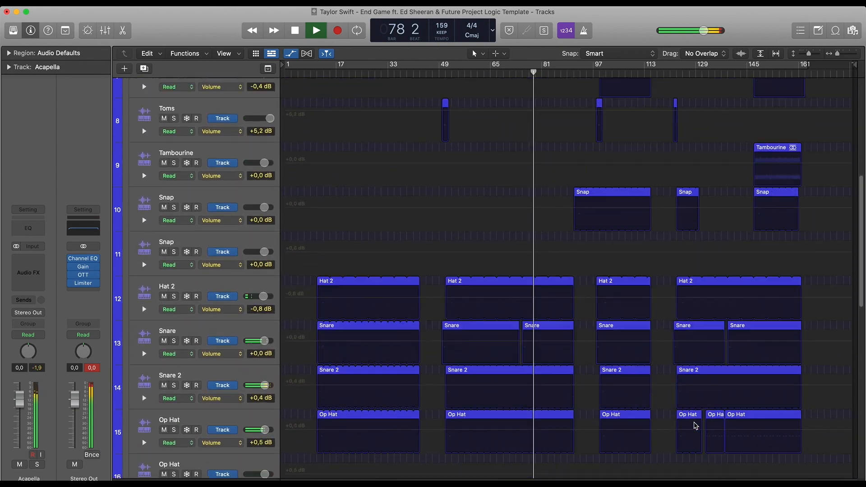
pyautogui.scroll(-3)
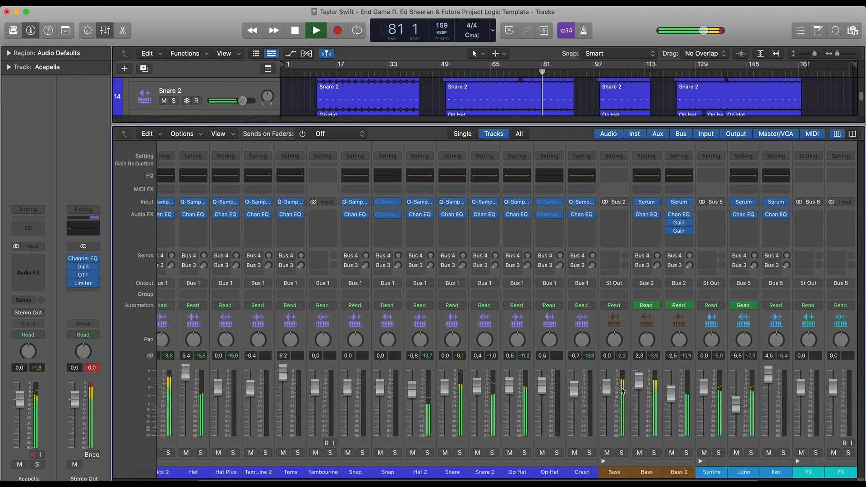
pyautogui.doubleClick(644, 201)
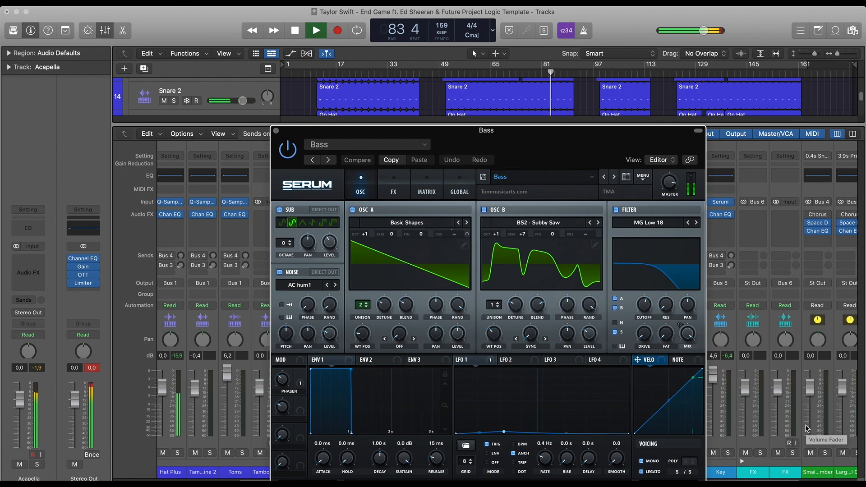
pyautogui.click(328, 160)
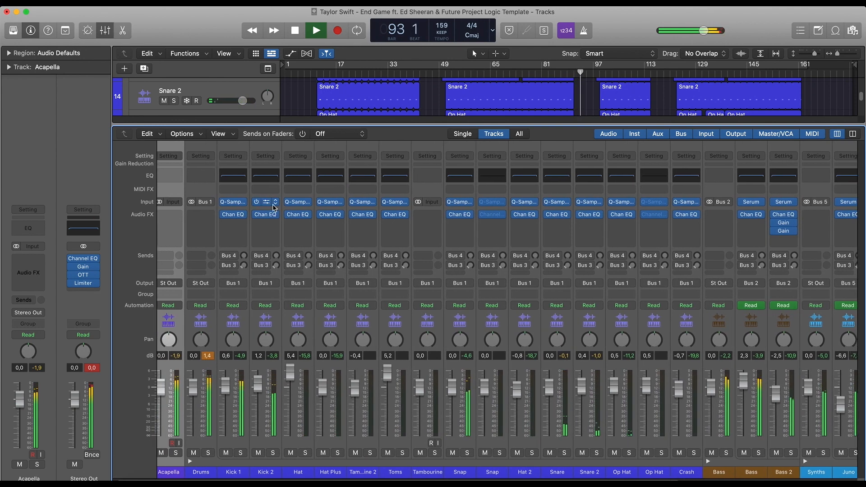
# Close the mixer and scroll back up to the drum and percussion tracks
pyautogui.doubleClick(265, 202)
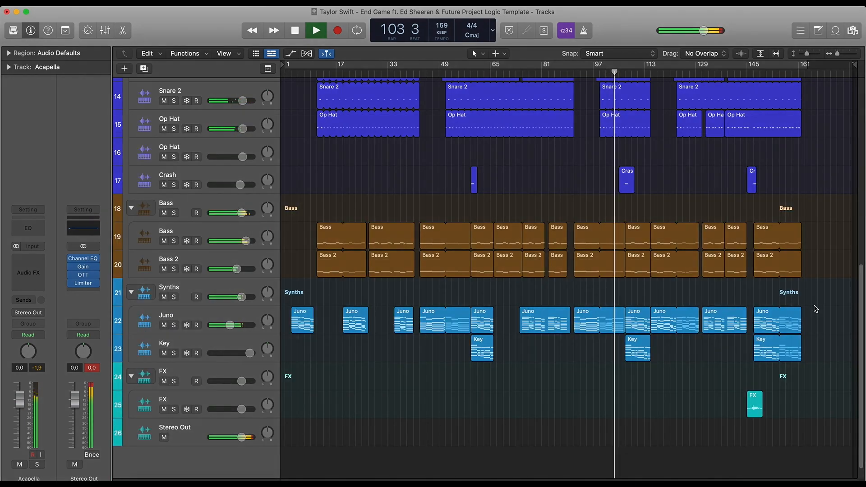
pyautogui.scroll(3)
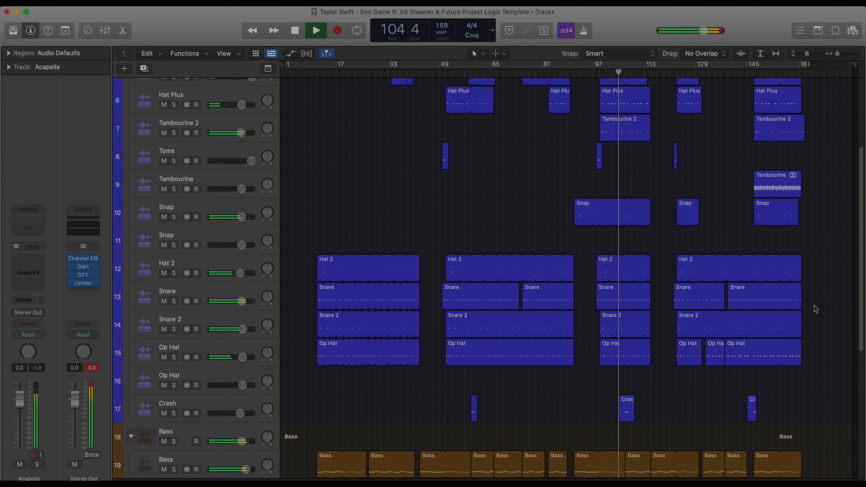